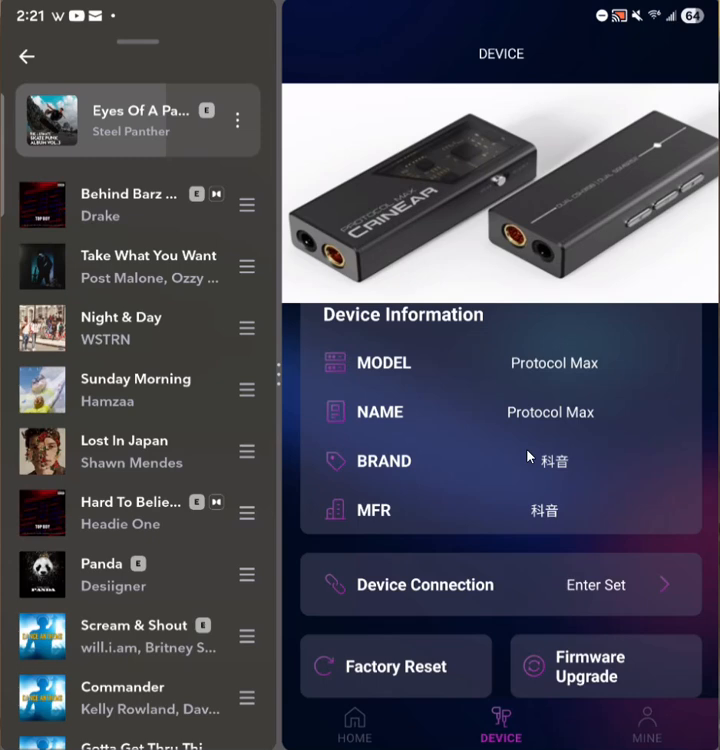
{"action": "mouse_move", "coordinate": [460, 416]}
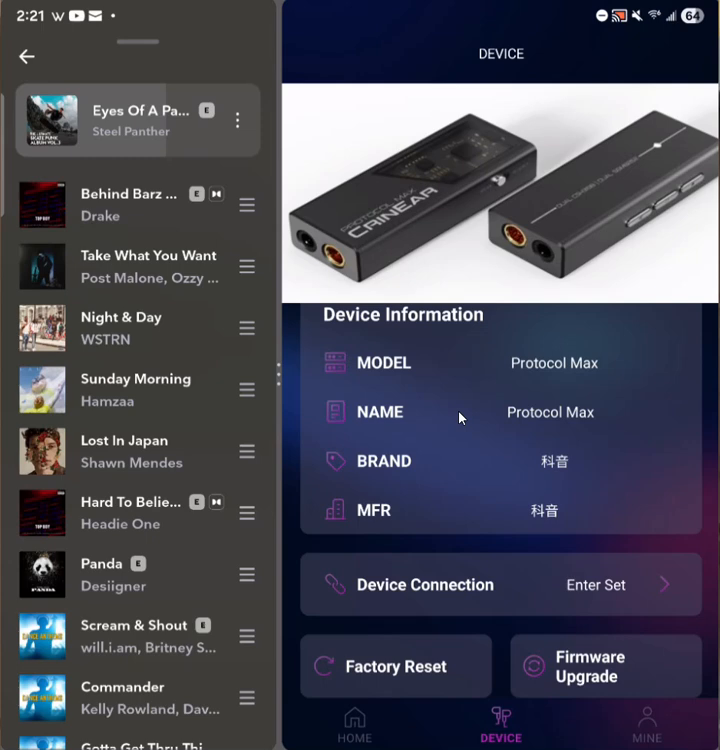
{"action": "mouse_move", "coordinate": [488, 341]}
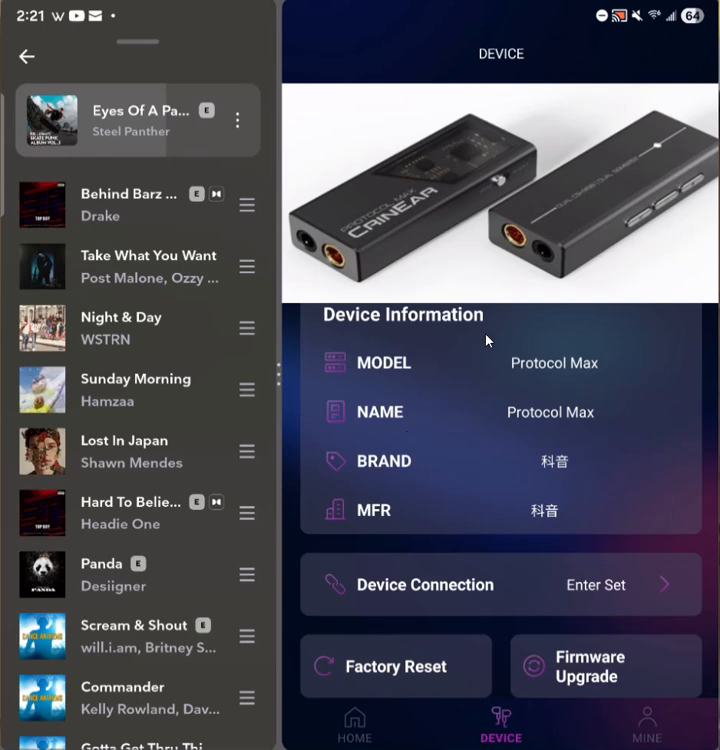
{"action": "mouse_move", "coordinate": [400, 350]}
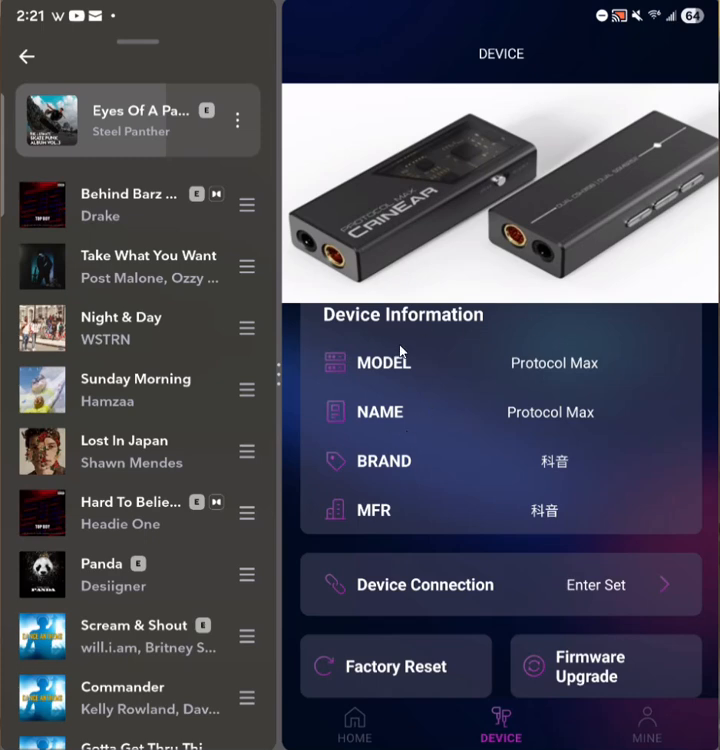
{"action": "mouse_move", "coordinate": [418, 148]}
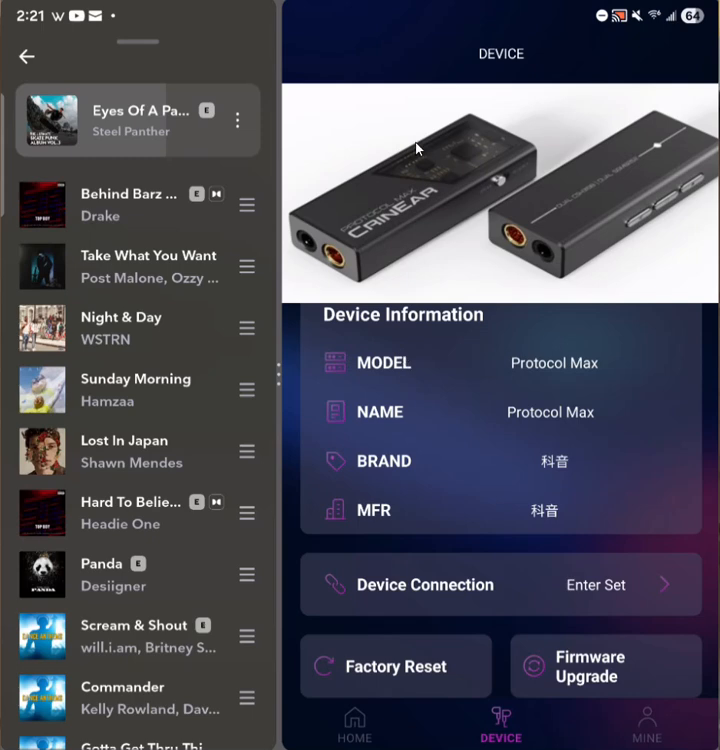
{"action": "mouse_move", "coordinate": [457, 326]}
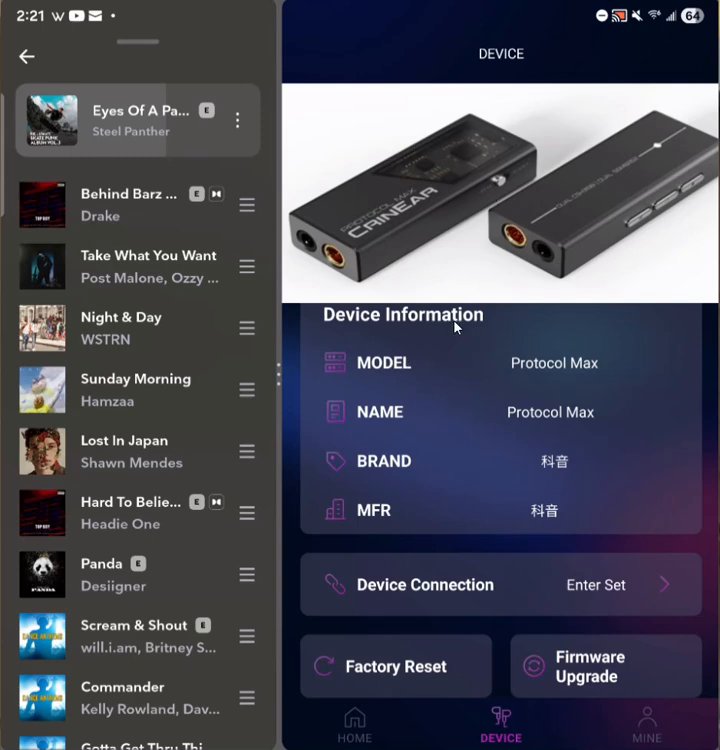
{"action": "mouse_move", "coordinate": [512, 341]}
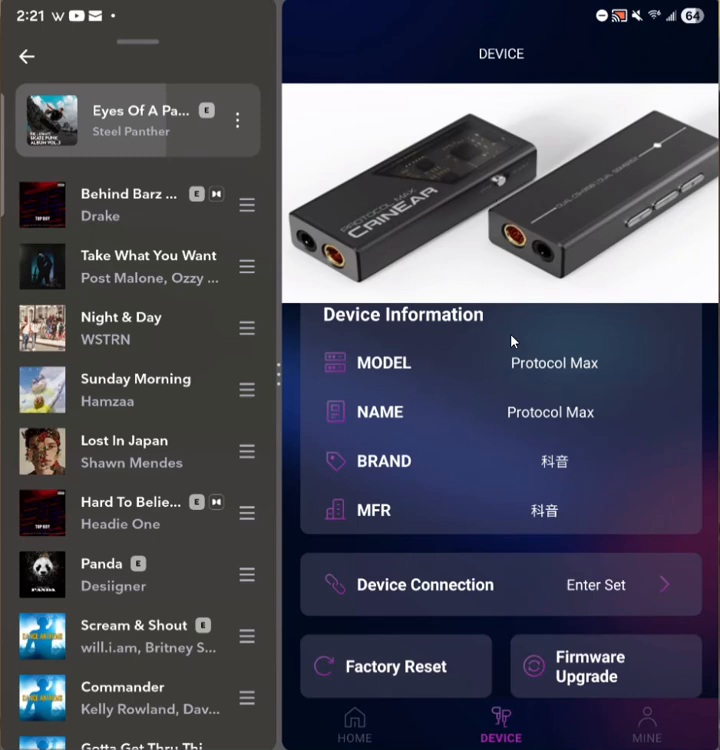
{"action": "mouse_move", "coordinate": [568, 378]}
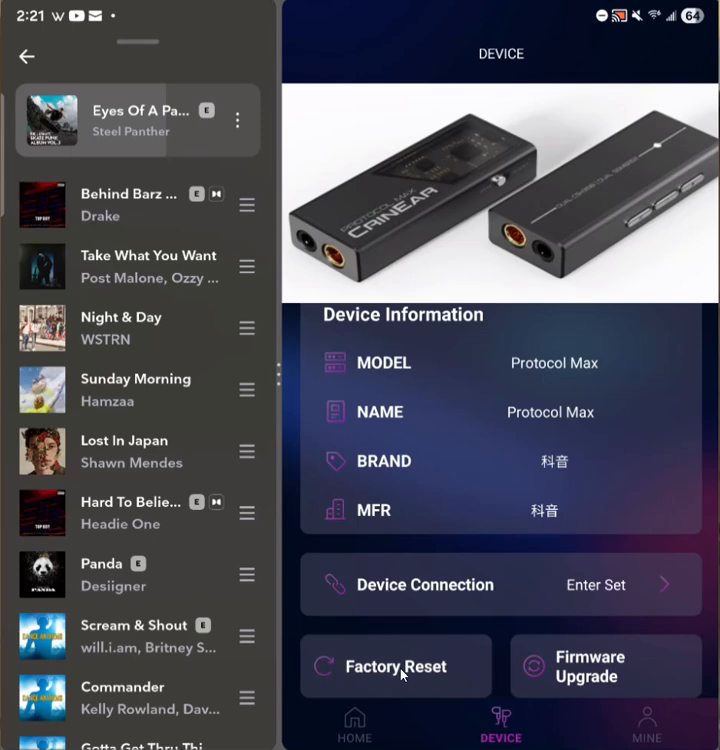
{"action": "mouse_move", "coordinate": [145, 468]}
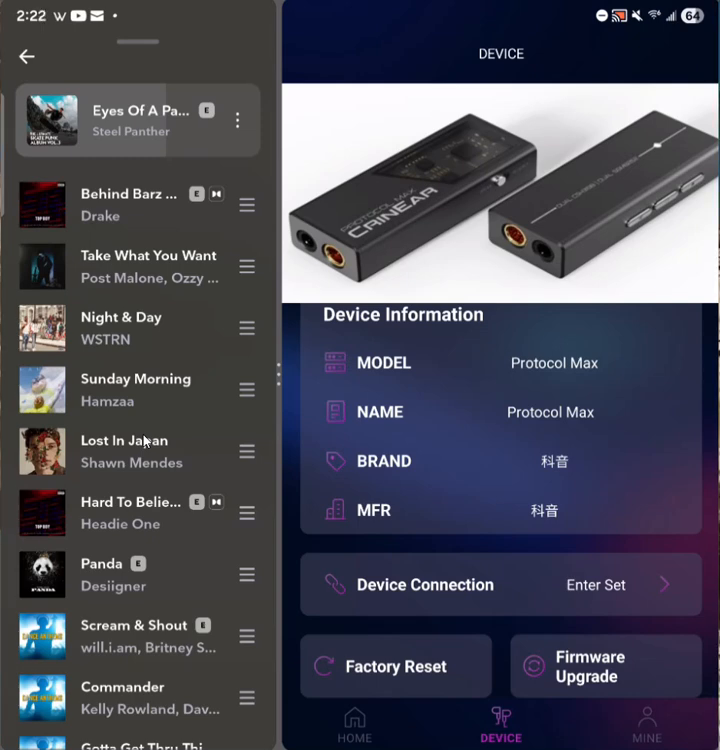
{"action": "mouse_move", "coordinate": [540, 442]}
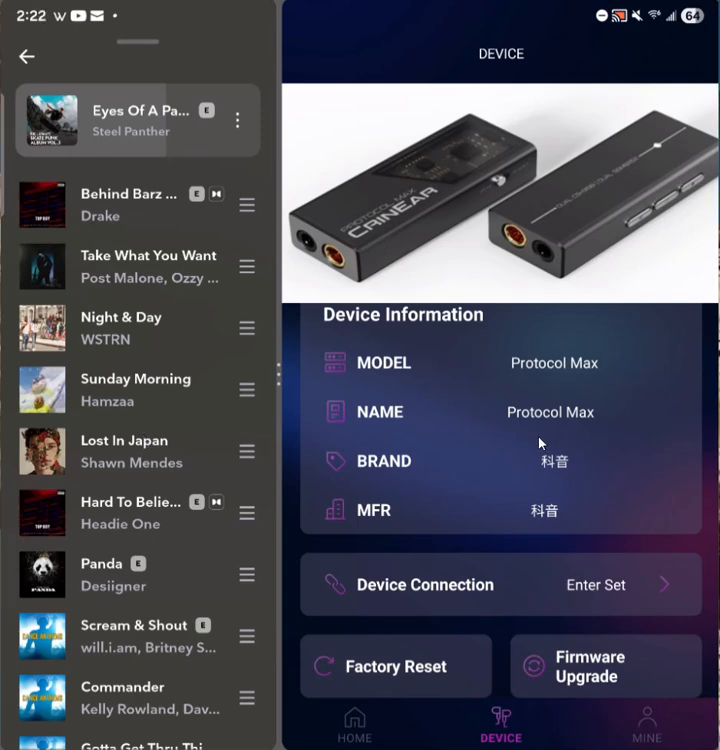
{"action": "mouse_move", "coordinate": [562, 598]}
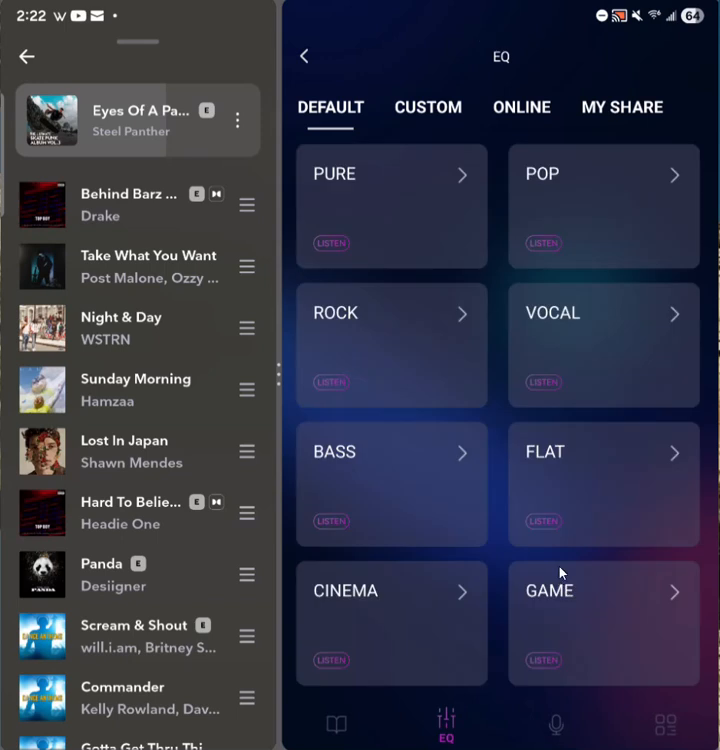
{"action": "mouse_move", "coordinate": [580, 229]}
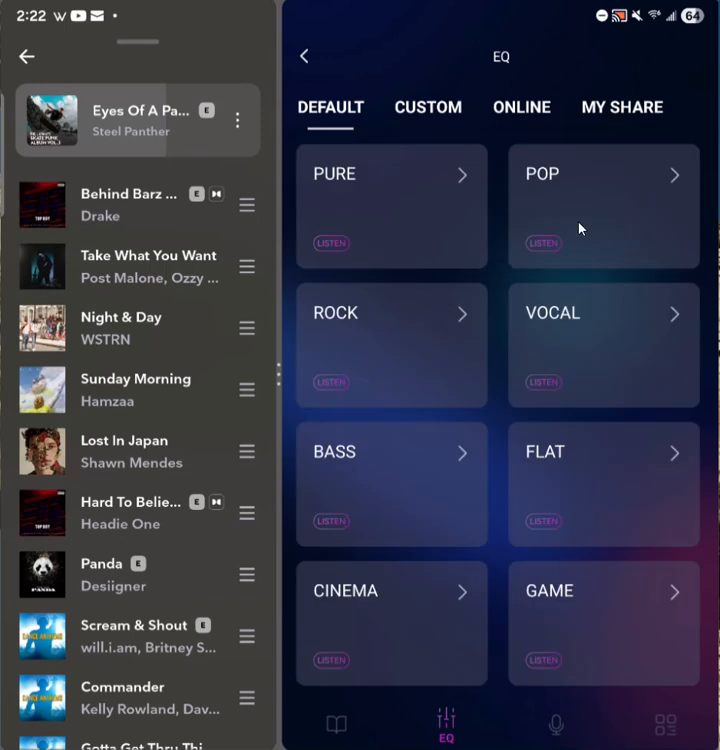
{"action": "mouse_move", "coordinate": [406, 363]}
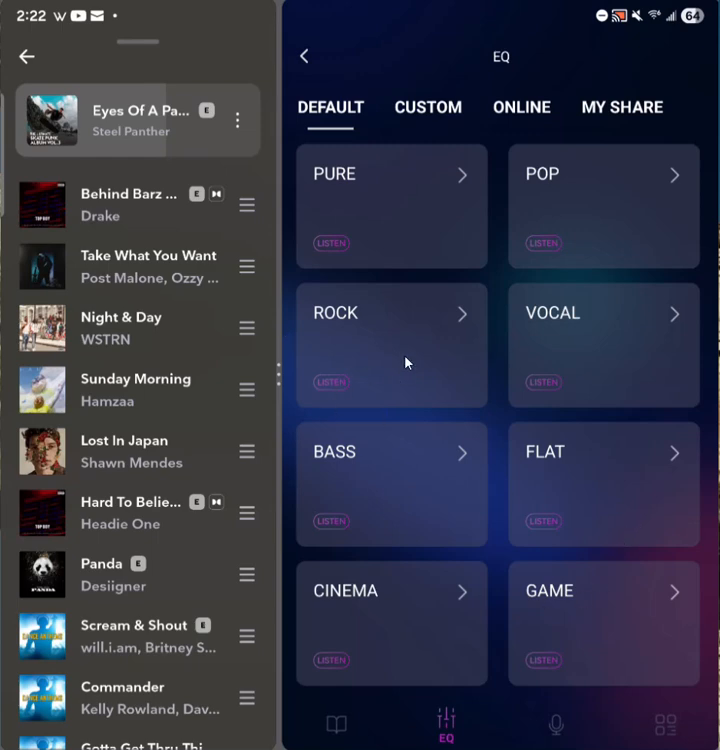
Open the PURE default preset to view its flat bands: 0 dB gain, Q 0.75.
{"action": "left_click", "coordinate": [390, 174]}
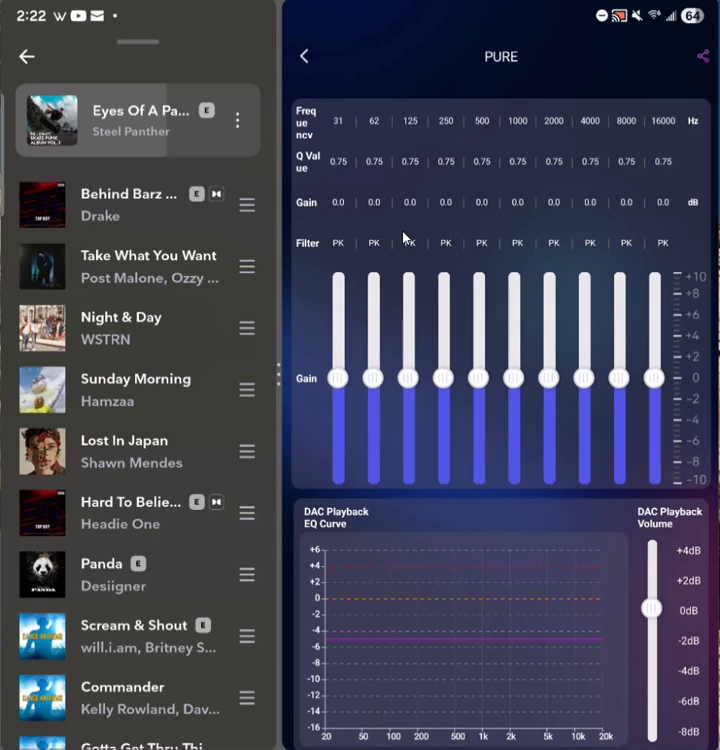
{"action": "mouse_move", "coordinate": [403, 249]}
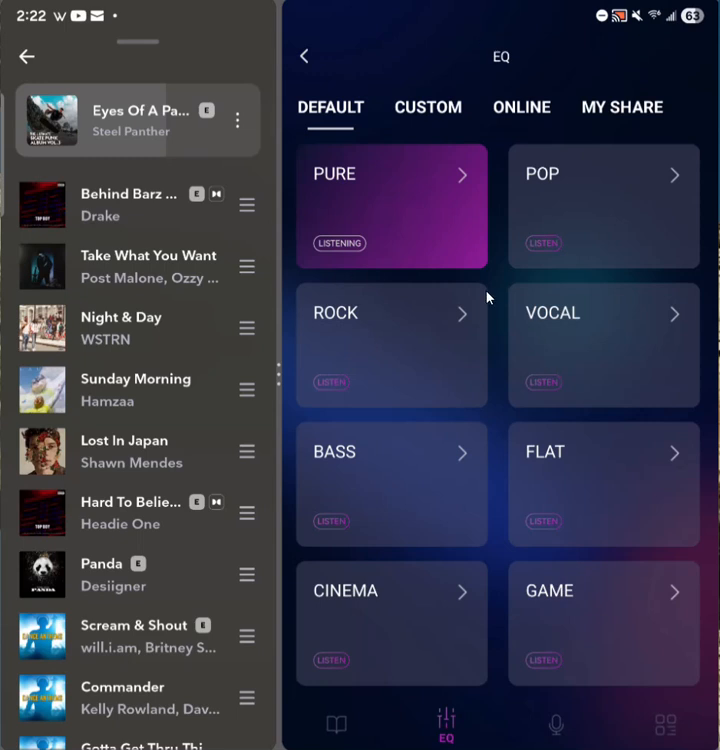
Open Serene HI Gain from the custom presets, showing 25 Hz cut 3 dB, 2000/6000 Hz boosted 1 dB.
{"action": "left_click", "coordinate": [427, 107]}
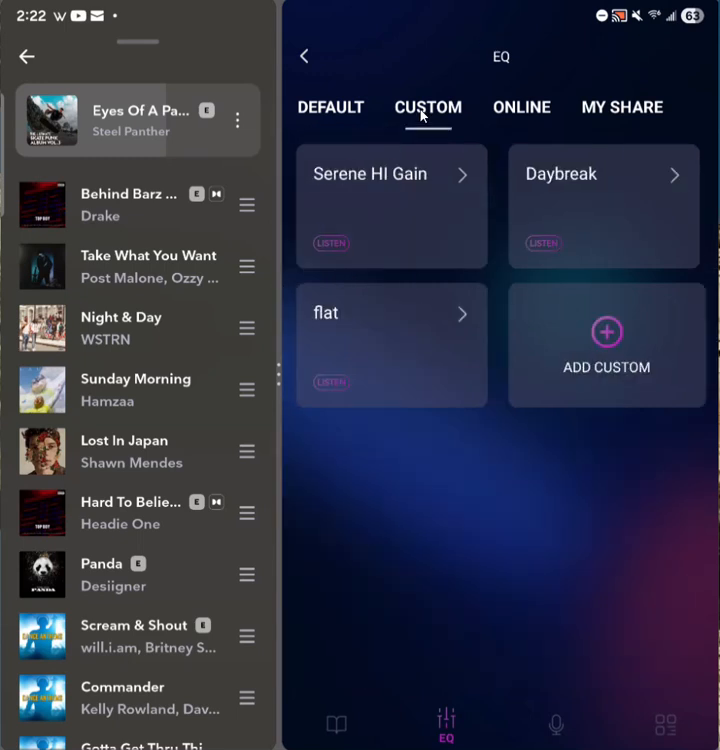
{"action": "mouse_move", "coordinate": [512, 365]}
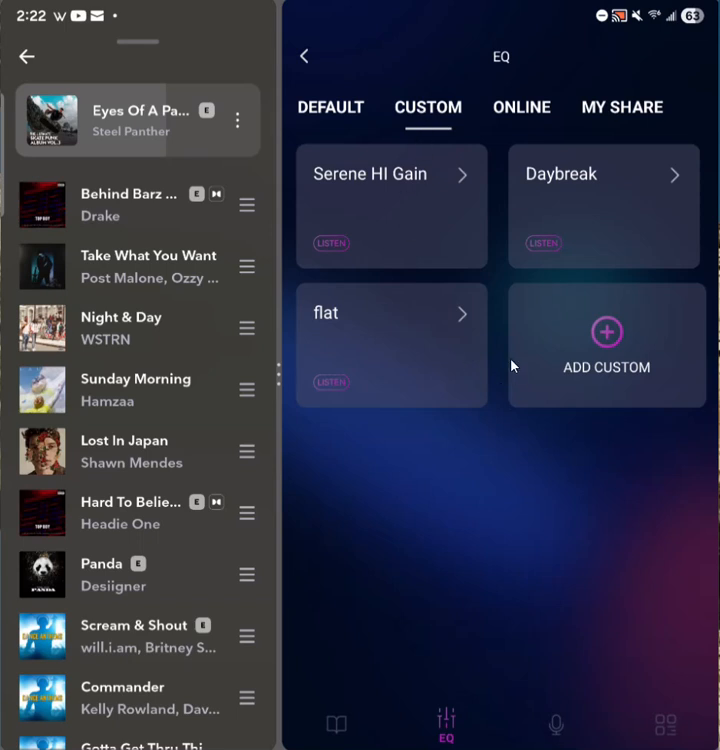
{"action": "mouse_move", "coordinate": [406, 242]}
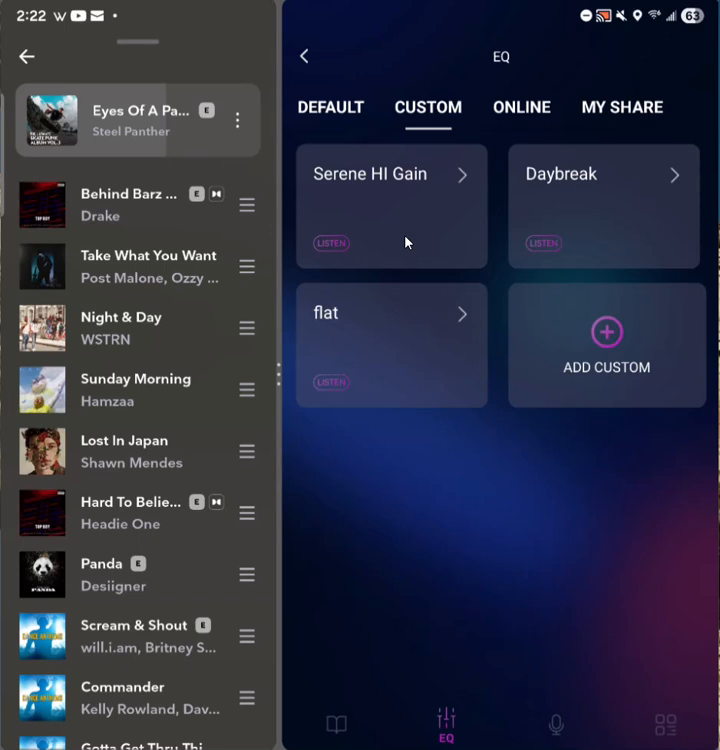
{"action": "left_click", "coordinate": [390, 173]}
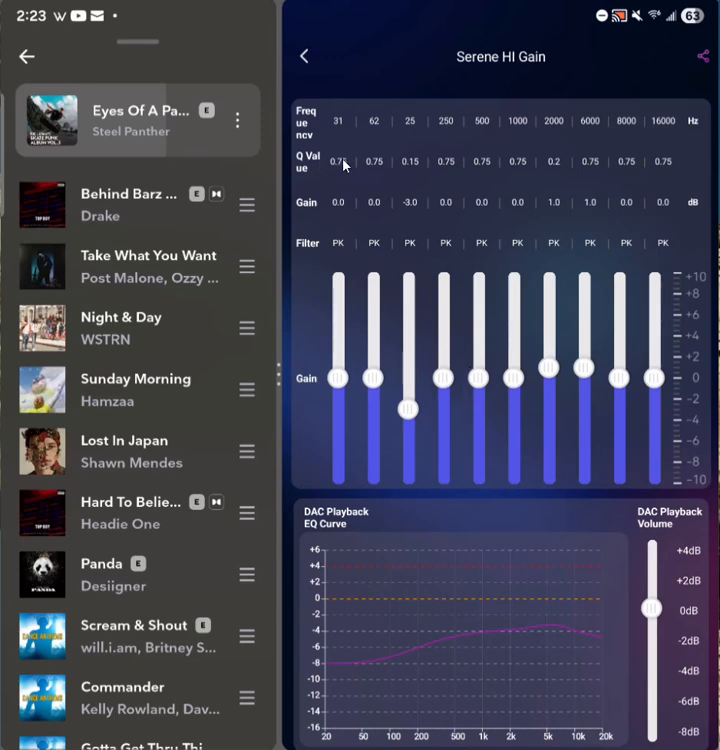
{"action": "left_click", "coordinate": [341, 161]}
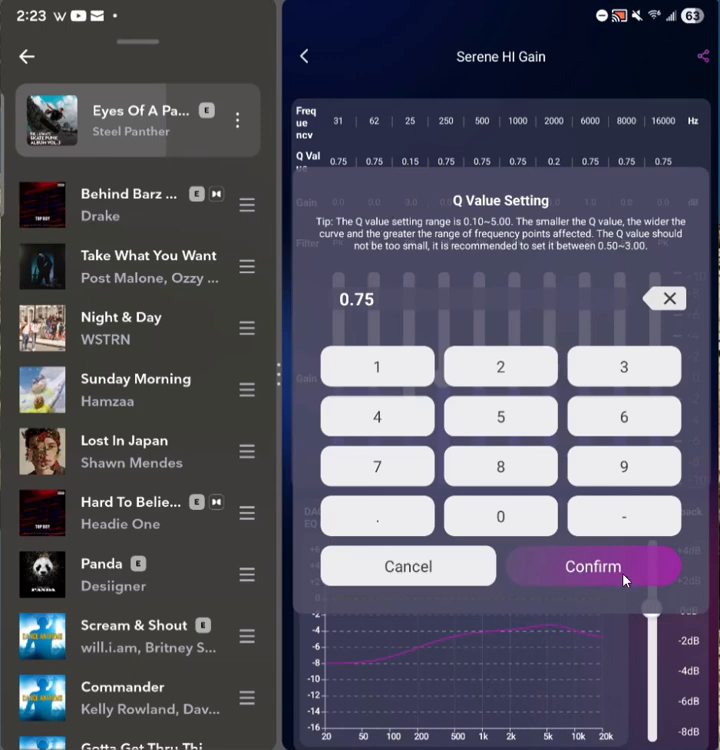
{"action": "left_click", "coordinate": [592, 566]}
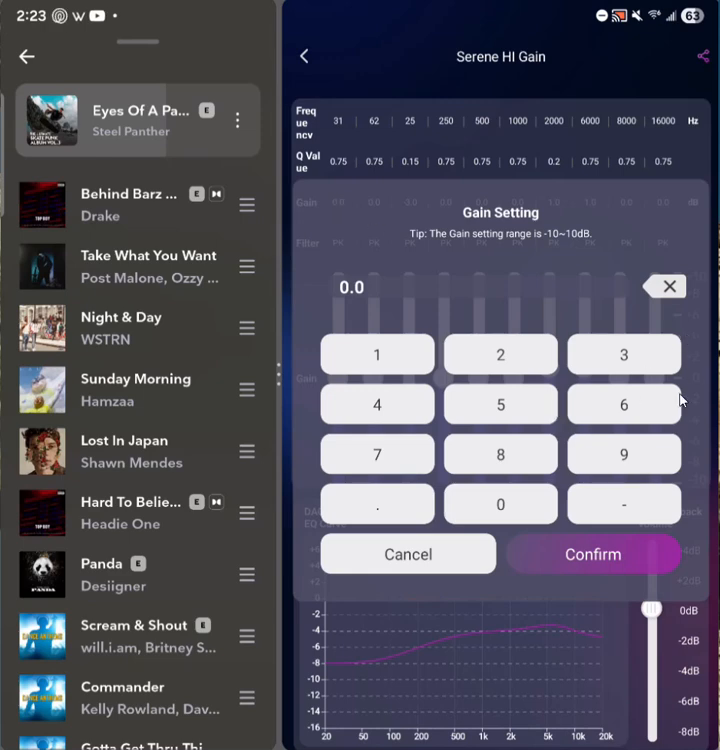
{"action": "left_click", "coordinate": [591, 553]}
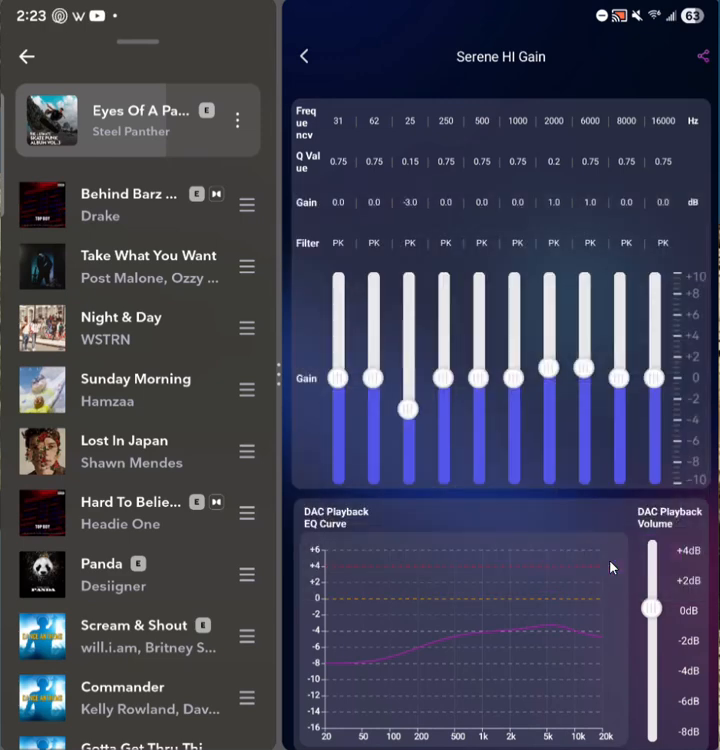
{"action": "mouse_move", "coordinate": [501, 392]}
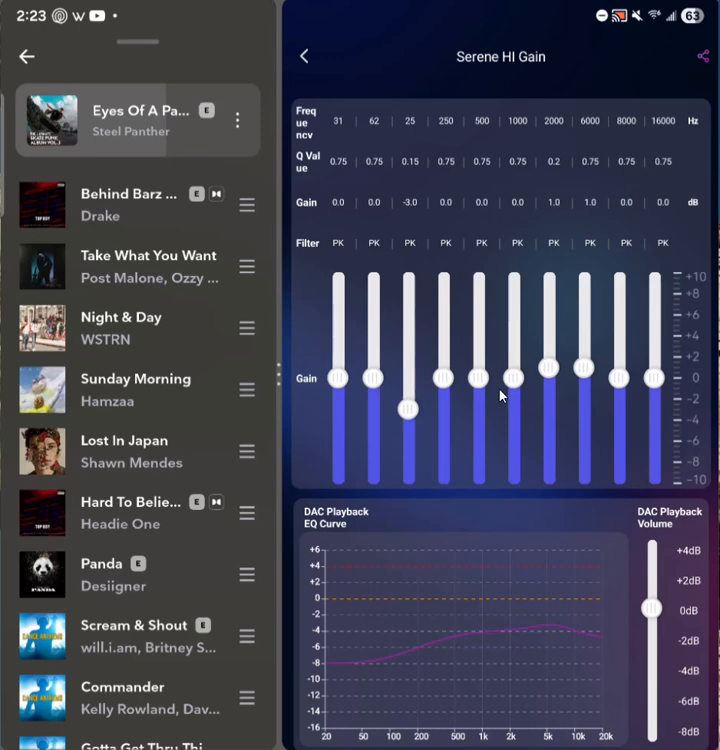
{"action": "mouse_move", "coordinate": [431, 504]}
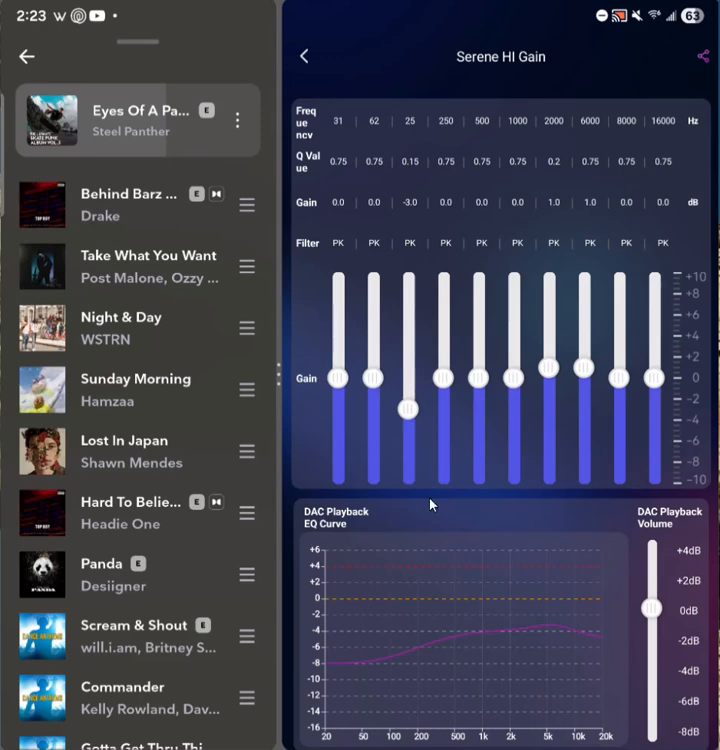
{"action": "mouse_move", "coordinate": [548, 642]}
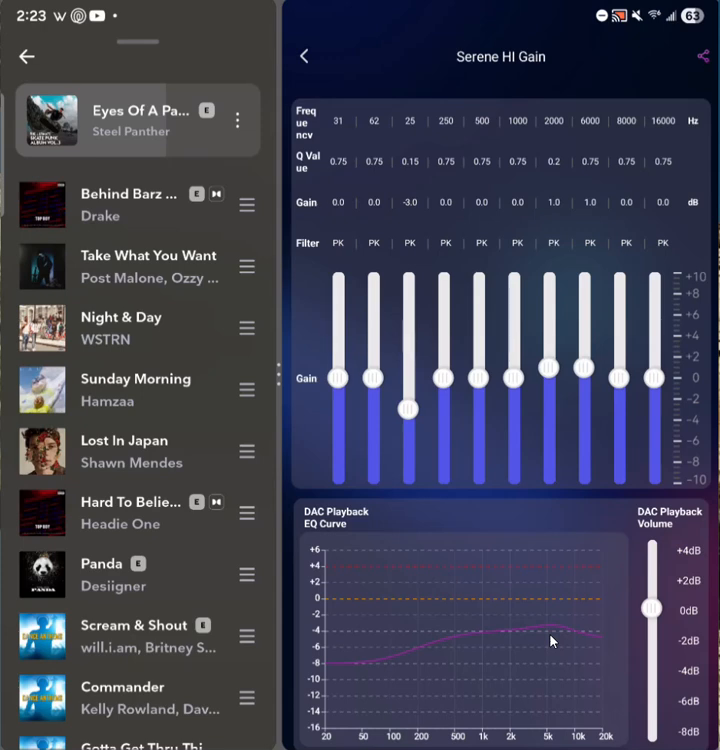
{"action": "mouse_move", "coordinate": [343, 122]}
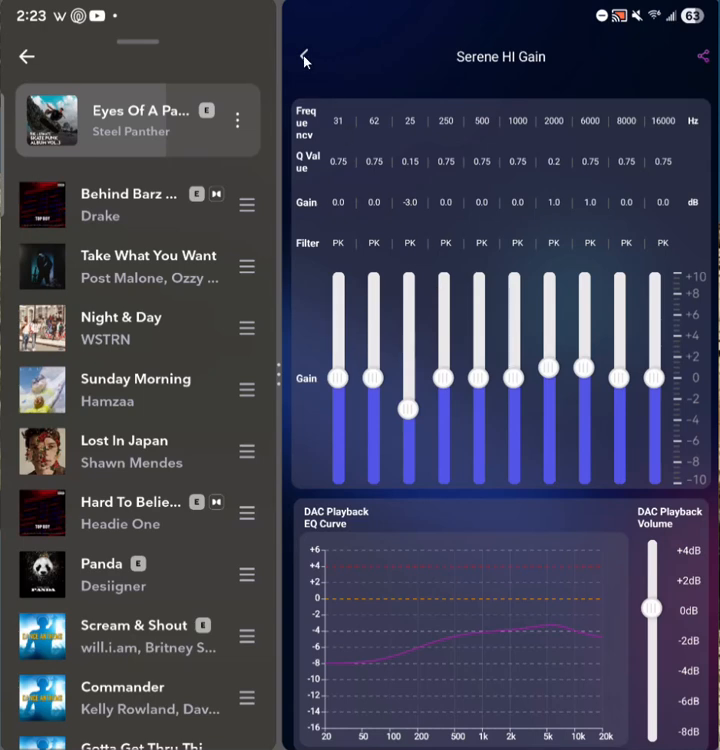
{"action": "left_click", "coordinate": [305, 56]}
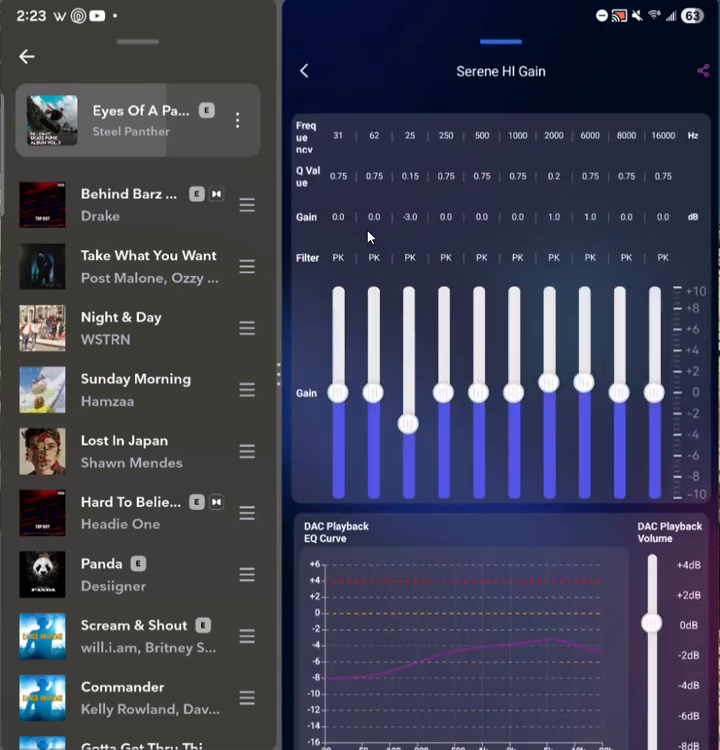
Go back to the custom EQ list showing Serene HI Gain, Daybreak and flat.
{"action": "left_click", "coordinate": [305, 63]}
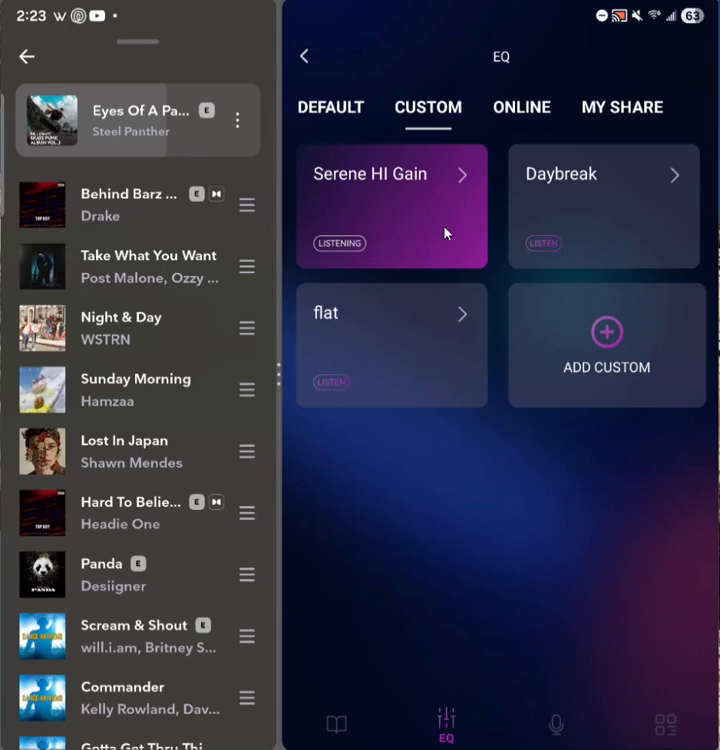
{"action": "mouse_move", "coordinate": [384, 288]}
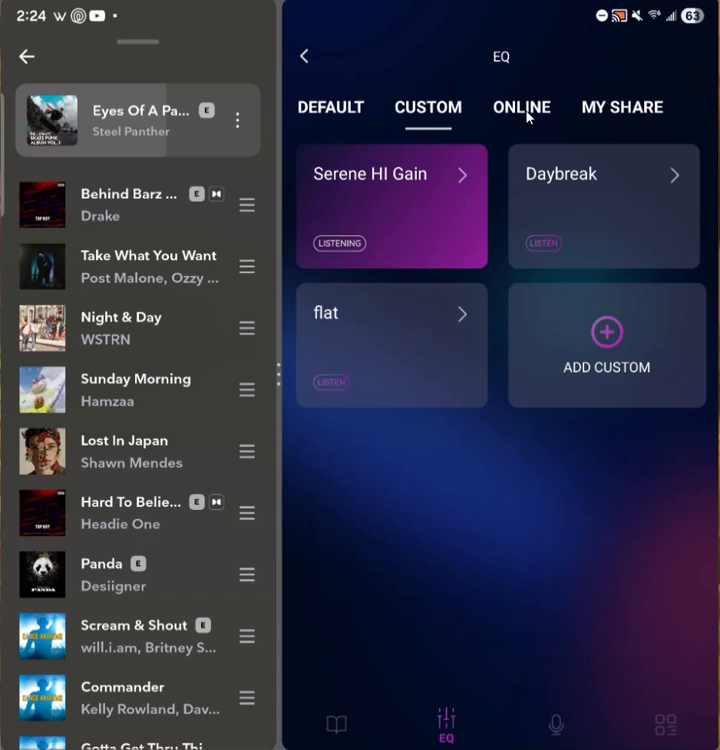
Browse the online shared presets, including HiFiManAnandaNano2025_ and Kiwi Ears x Z Reviews: Serene HI.
{"action": "left_click", "coordinate": [521, 107]}
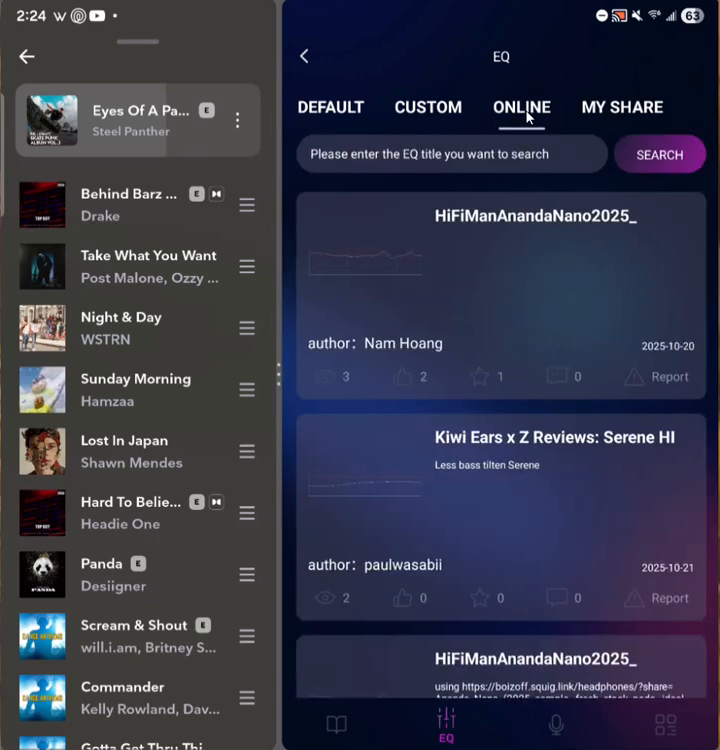
{"action": "mouse_move", "coordinate": [560, 302]}
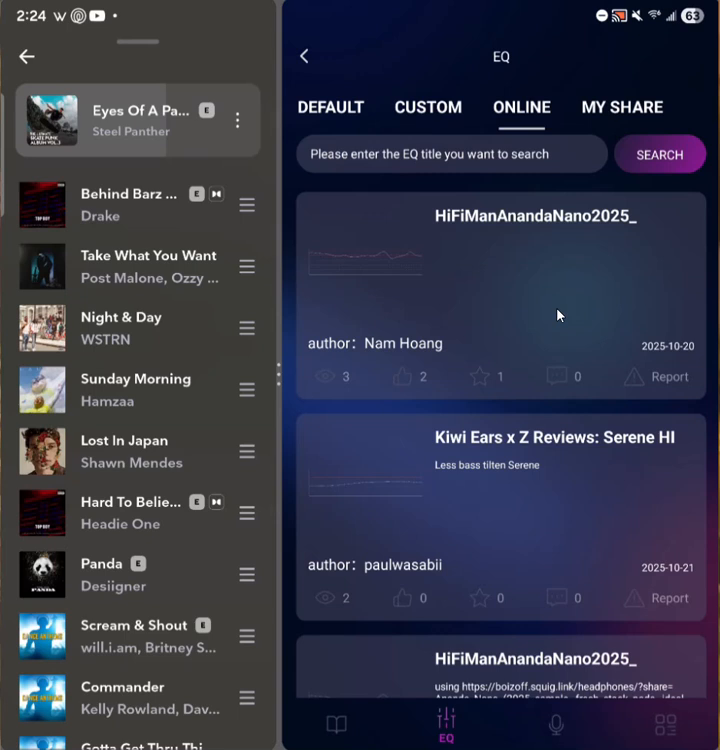
{"action": "mouse_move", "coordinate": [392, 452]}
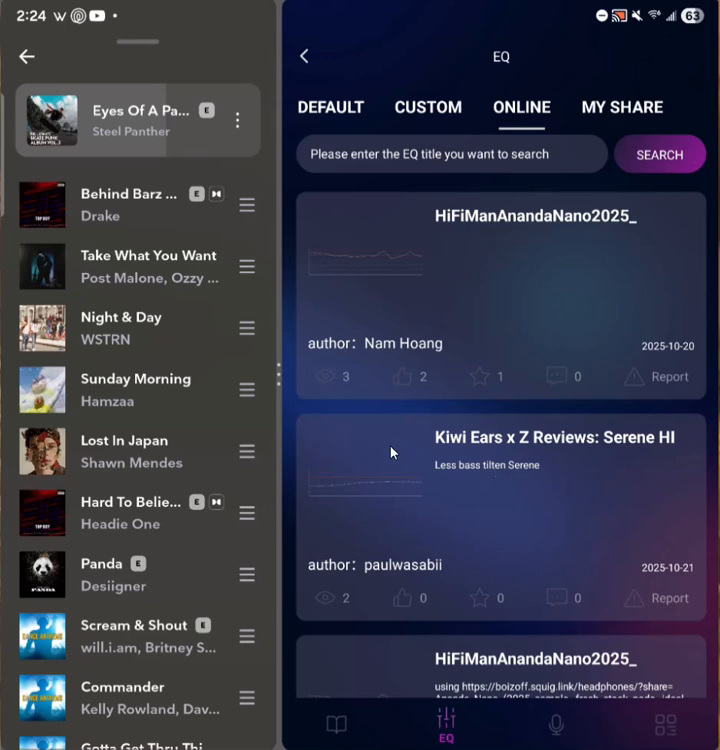
{"action": "mouse_move", "coordinate": [615, 451]}
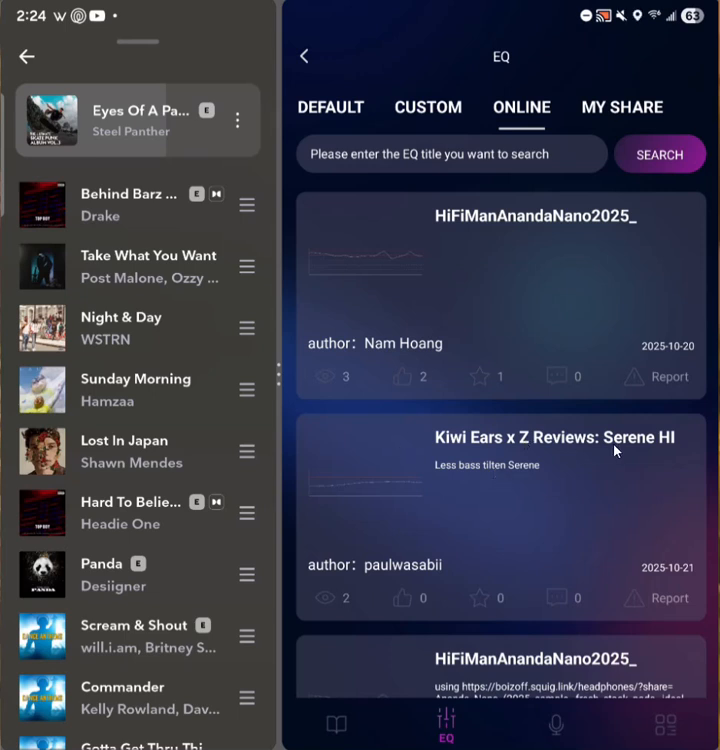
{"action": "mouse_move", "coordinate": [584, 492]}
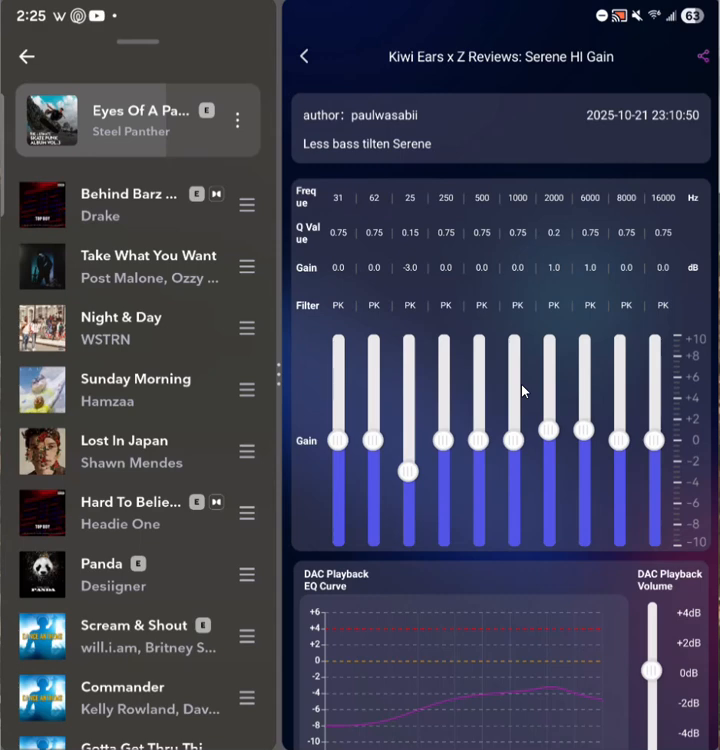
{"action": "mouse_move", "coordinate": [304, 63]}
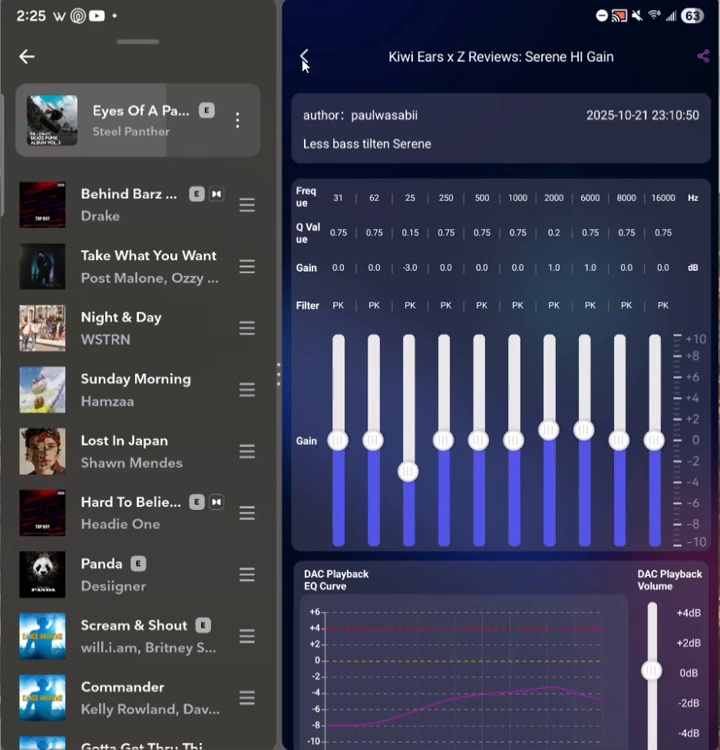
Return to the online list, check the MY SHARE presets, then switch back to CUSTOM.
{"action": "left_click", "coordinate": [305, 55]}
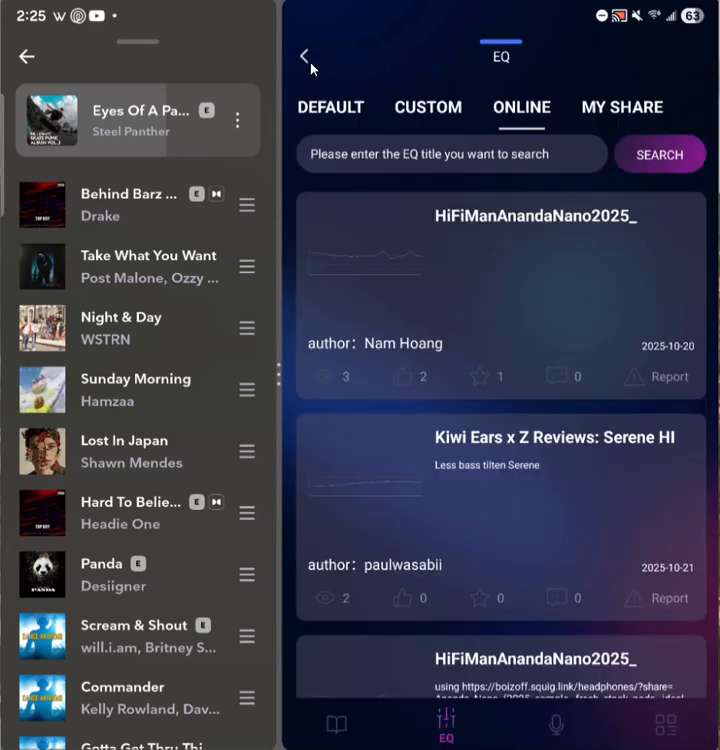
{"action": "mouse_move", "coordinate": [356, 93]}
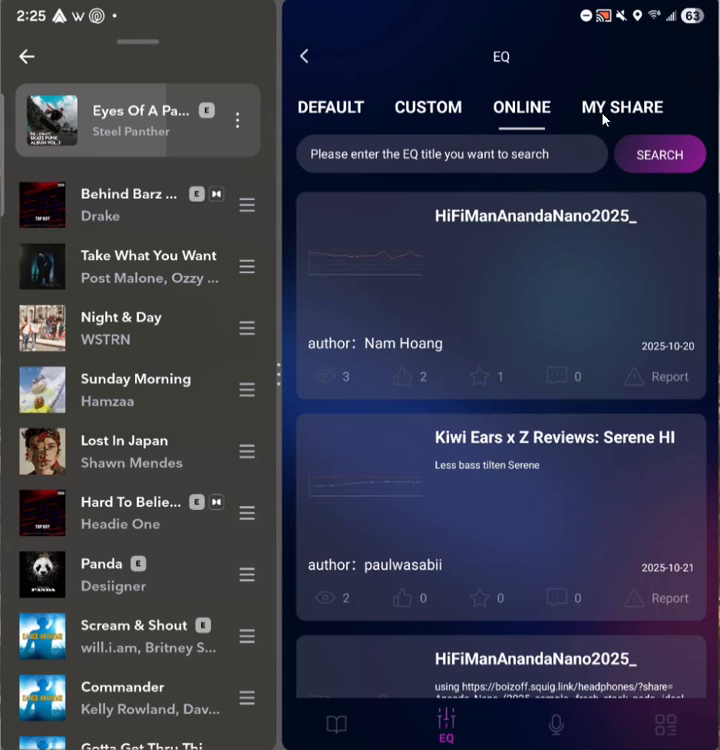
{"action": "left_click", "coordinate": [621, 107]}
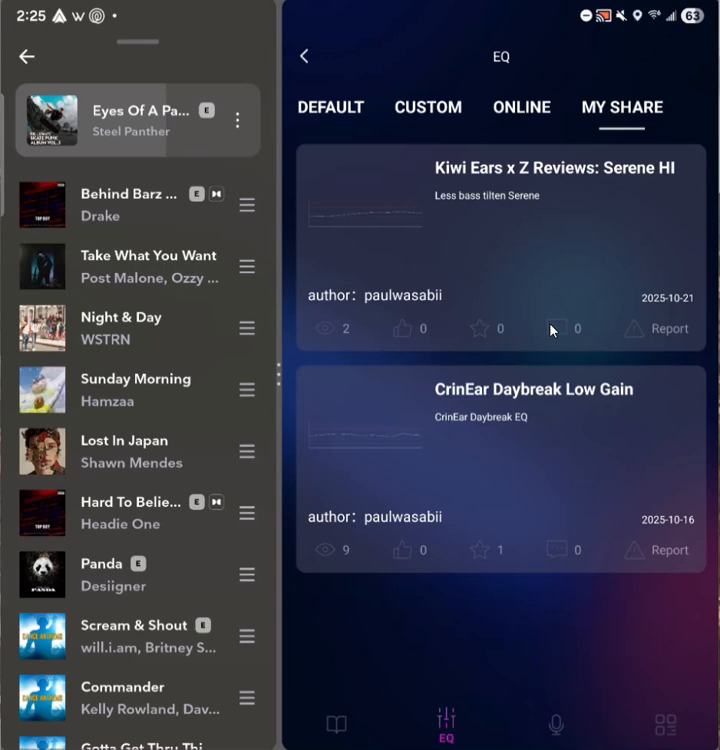
{"action": "left_click", "coordinate": [428, 107]}
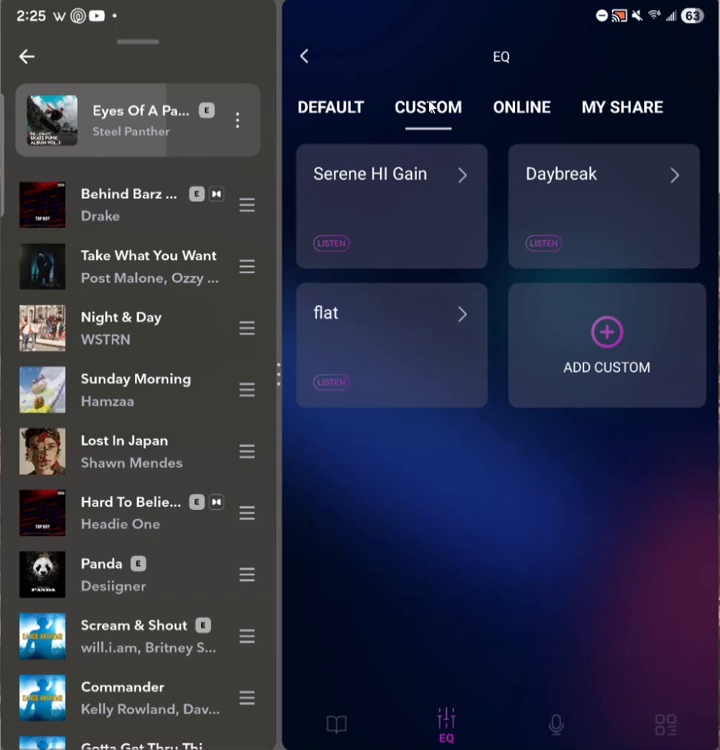
Show the microphone gain screen with left/right channel meters and mic volume at 0 dB.
{"action": "left_click", "coordinate": [551, 722]}
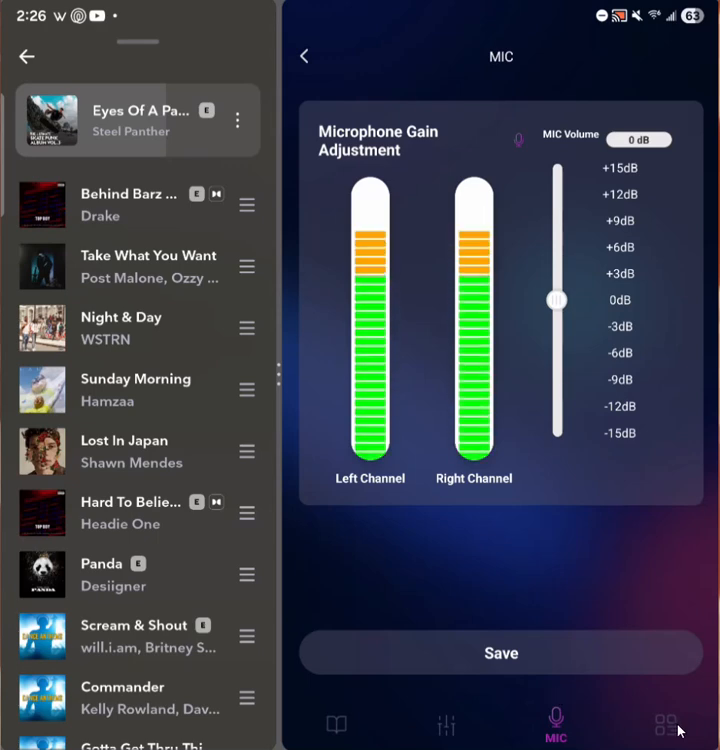
Show the More settings: NON-OS filter, Class-AB mode, high output gain, centered balance.
{"action": "left_click", "coordinate": [663, 719]}
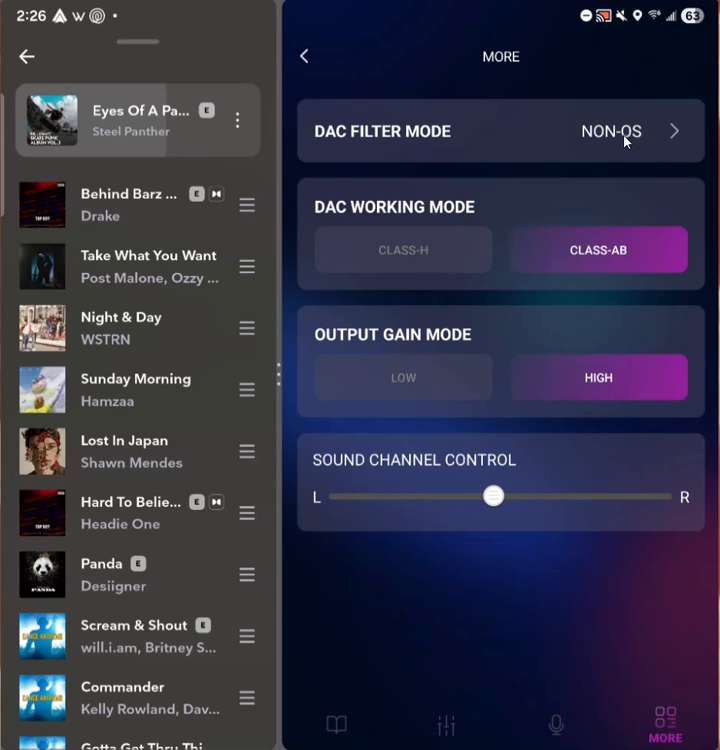
{"action": "mouse_move", "coordinate": [430, 146]}
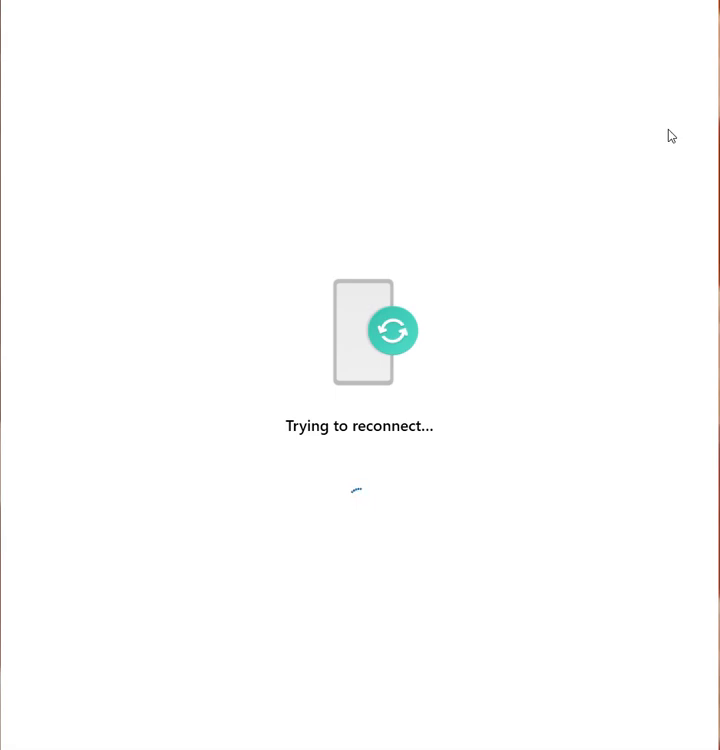
{"action": "mouse_move", "coordinate": [509, 523]}
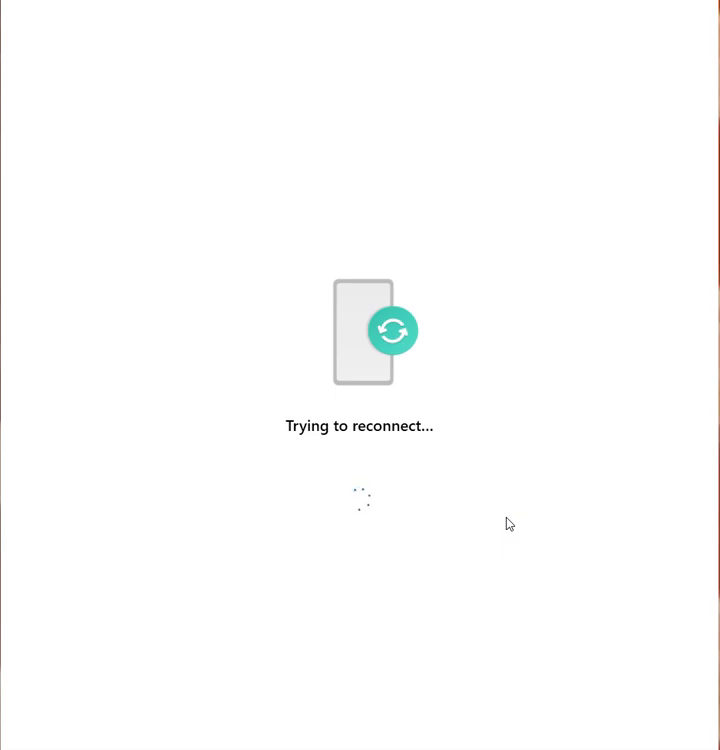
{"action": "mouse_move", "coordinate": [456, 554]}
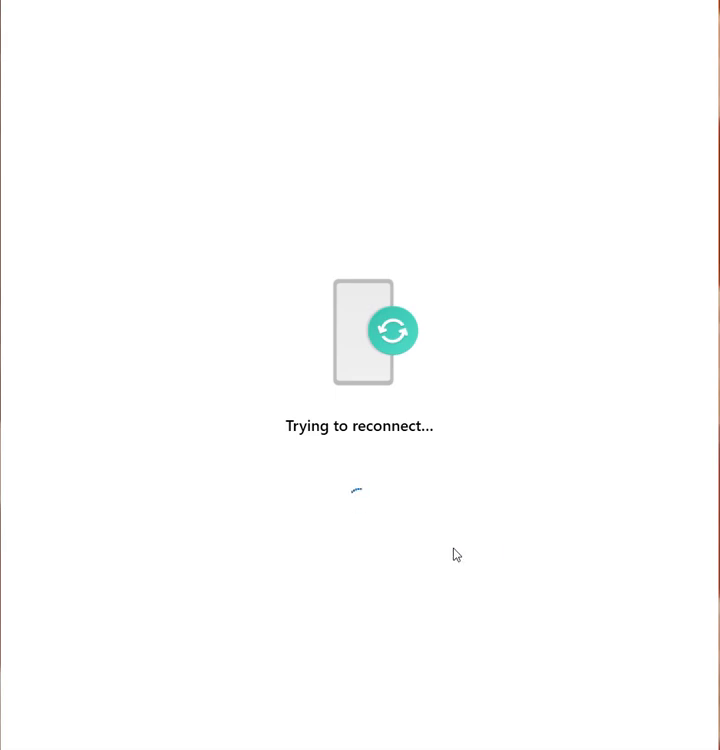